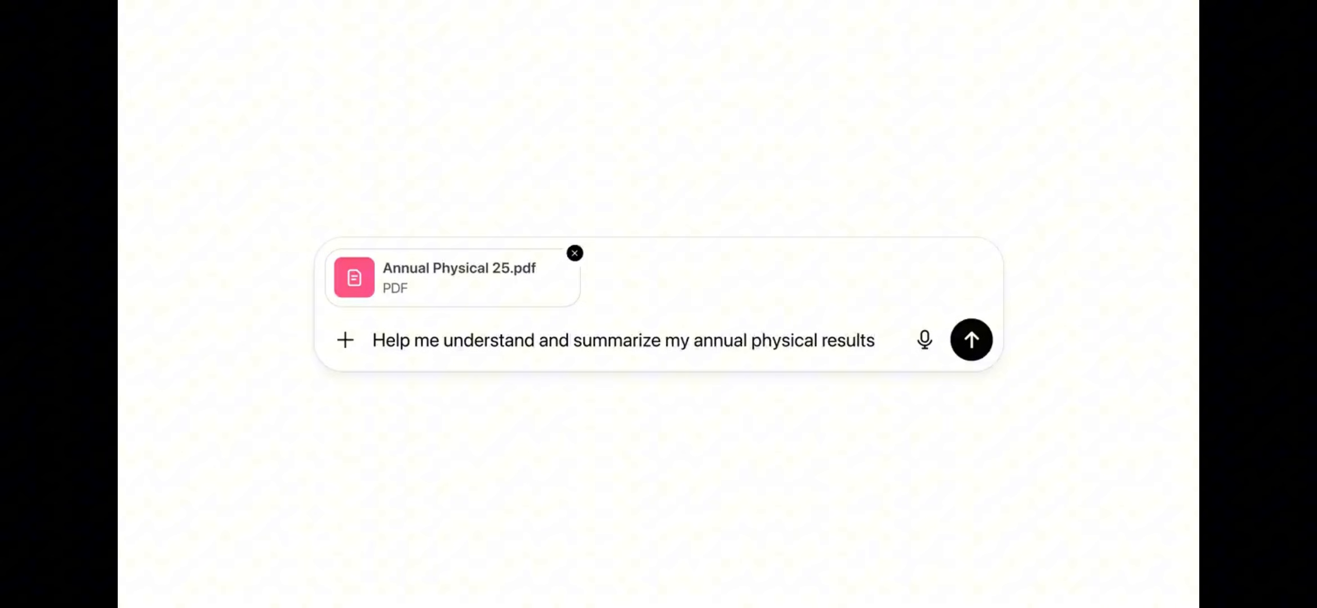
Step: Send the request to summarize Annual Physical 25.pdf and review the lab findings table
{"action": "left_click", "coordinate": [971, 340]}
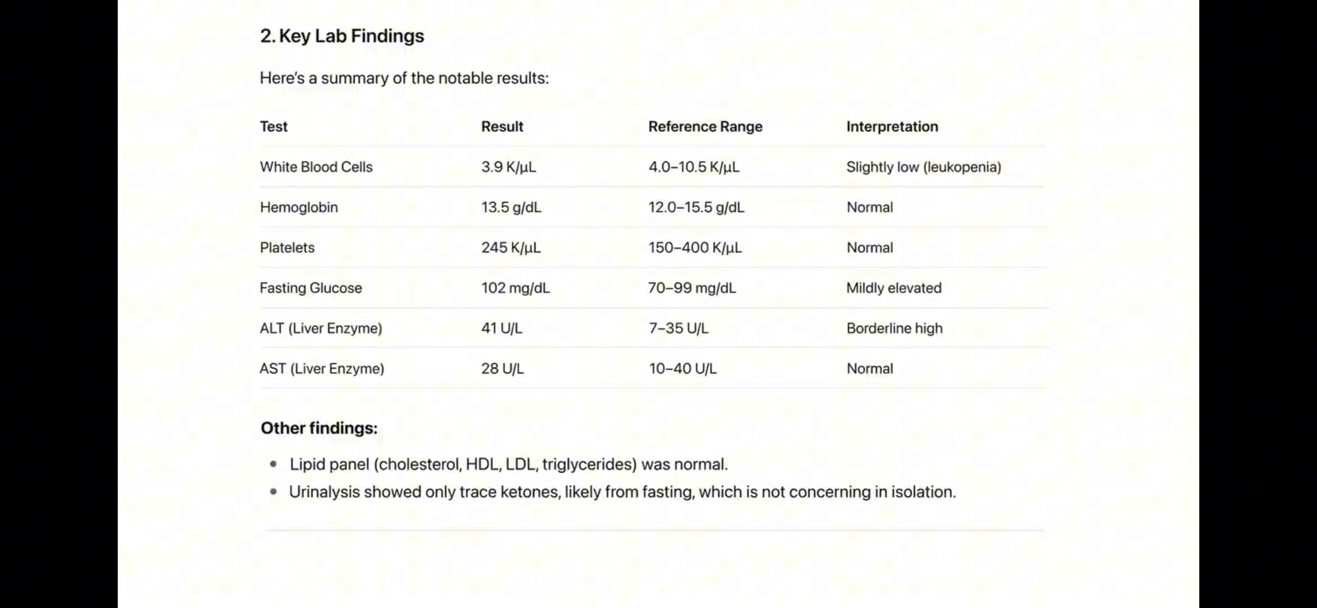
{"action": "scroll", "scroll_direction": "down", "scroll_amount": 3}
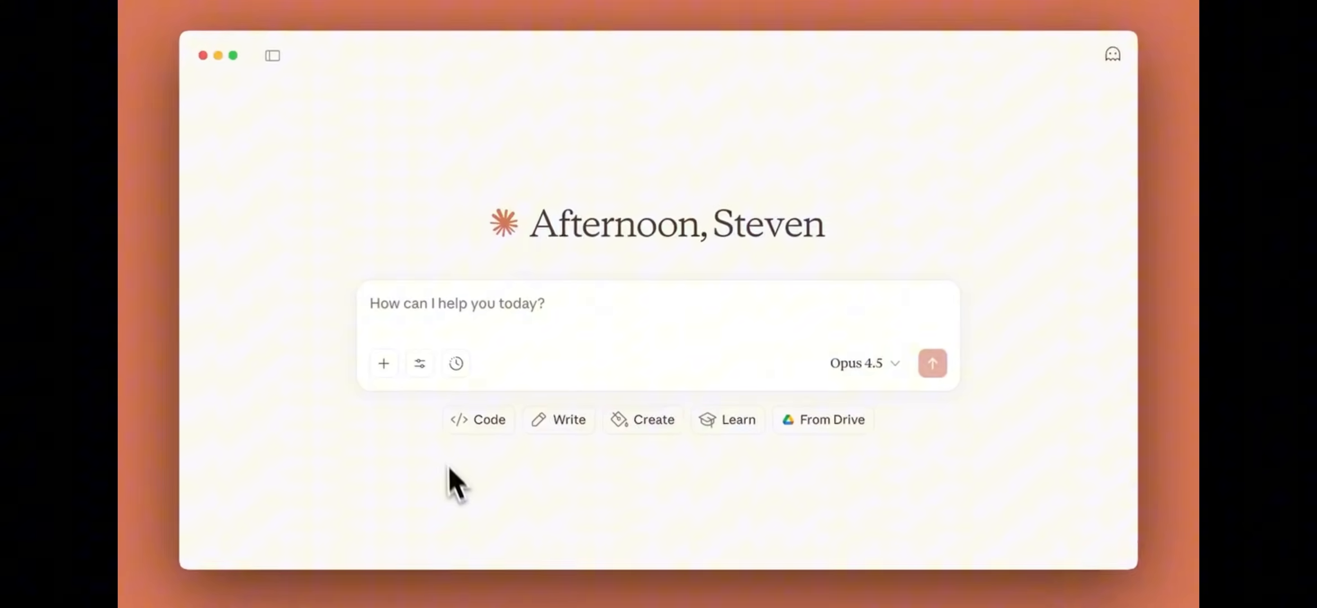
{"action": "left_click", "coordinate": [419, 363]}
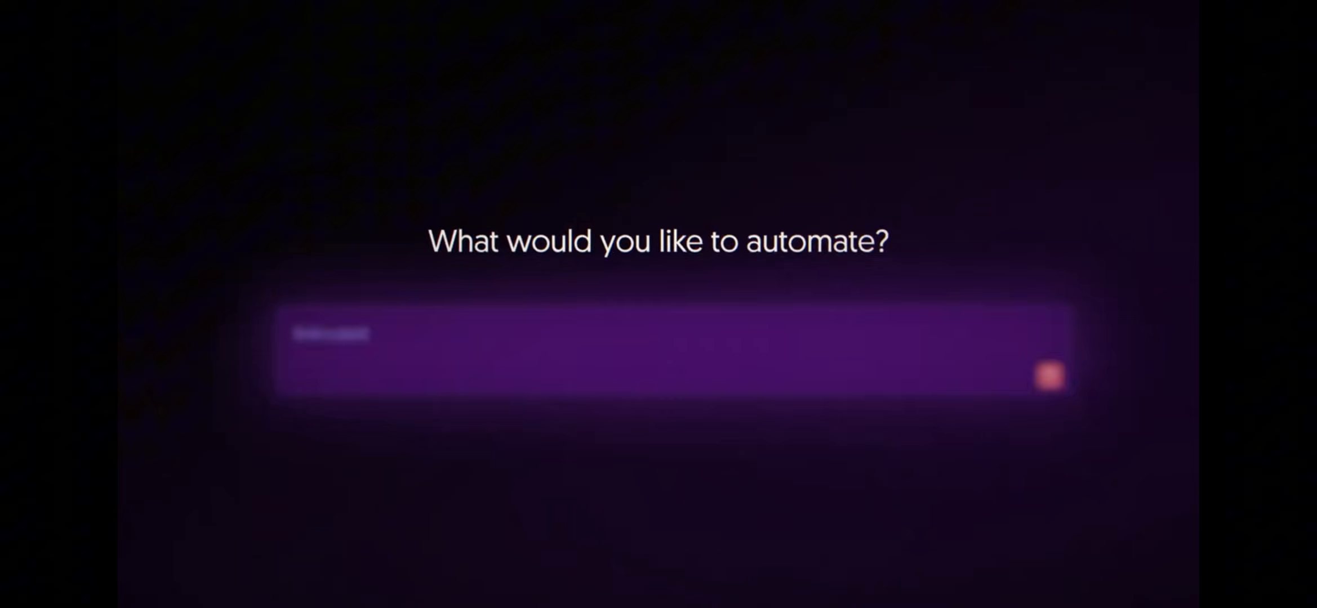
Step: Submit a description of a PDF/CSV/JSON ingestion pipeline into a vector database with a chatbot
{"action": "type", "text": "Build a pipeline that accepts PDF, CSV, or JSON files through an n8n form. Chunk documents into 1000-token segments, generate embeddings, and store in a vector database. Use the filename as the document key and add metadata inc"}
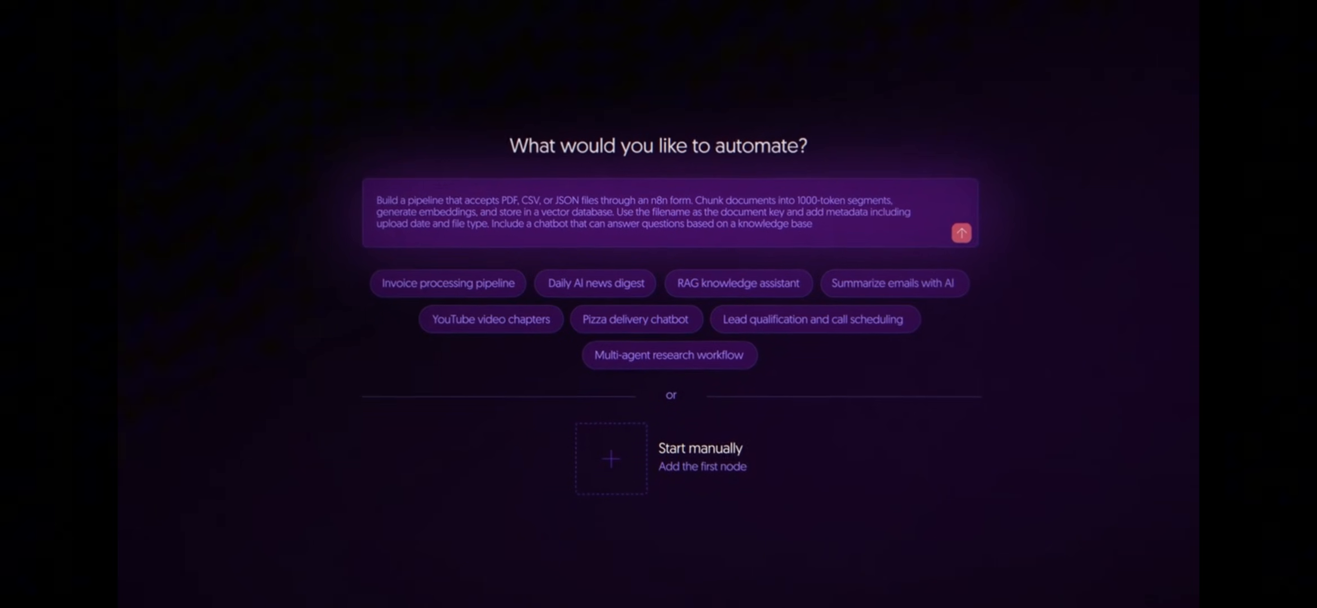
{"action": "left_click", "coordinate": [961, 233]}
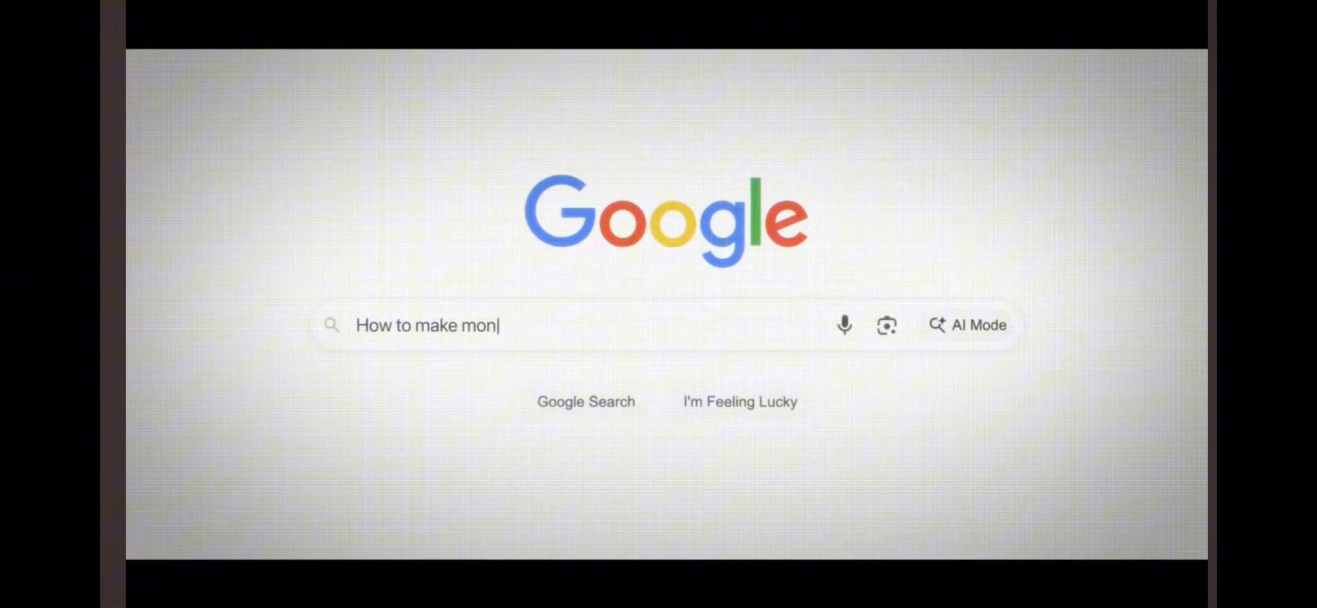
Step: Continue the 'How to make money online' query, then browse down the Ignite AI community page
{"action": "type", "text": "ey onli"}
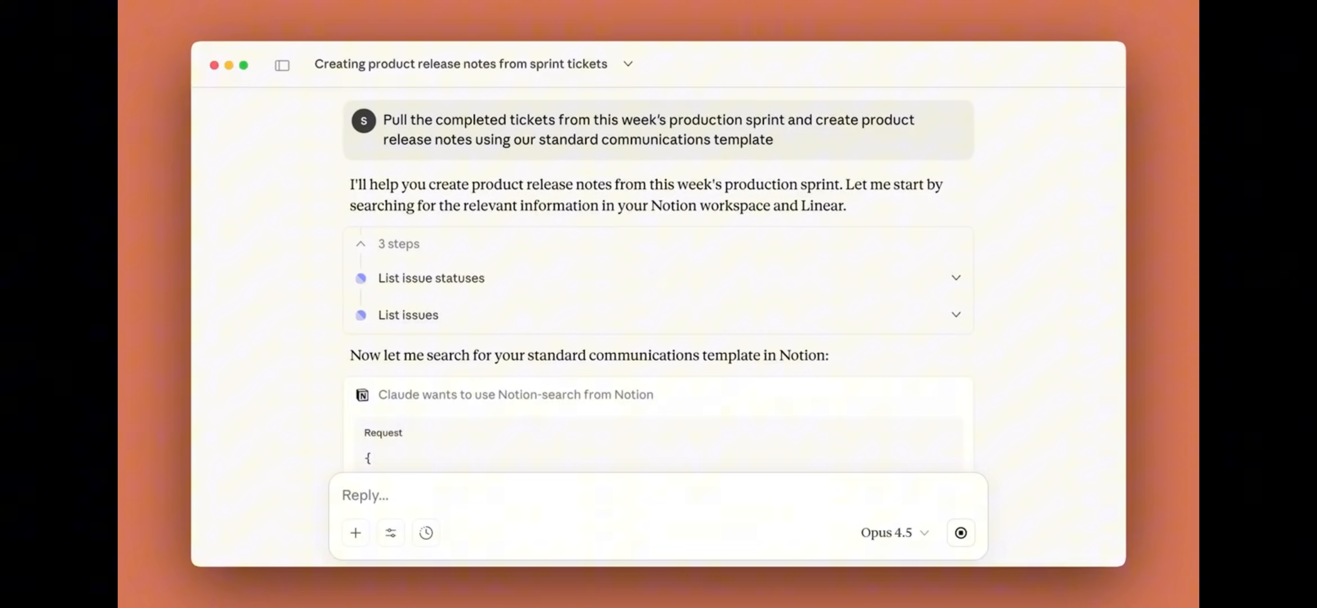
{"action": "scroll", "scroll_direction": "down", "scroll_amount": 3}
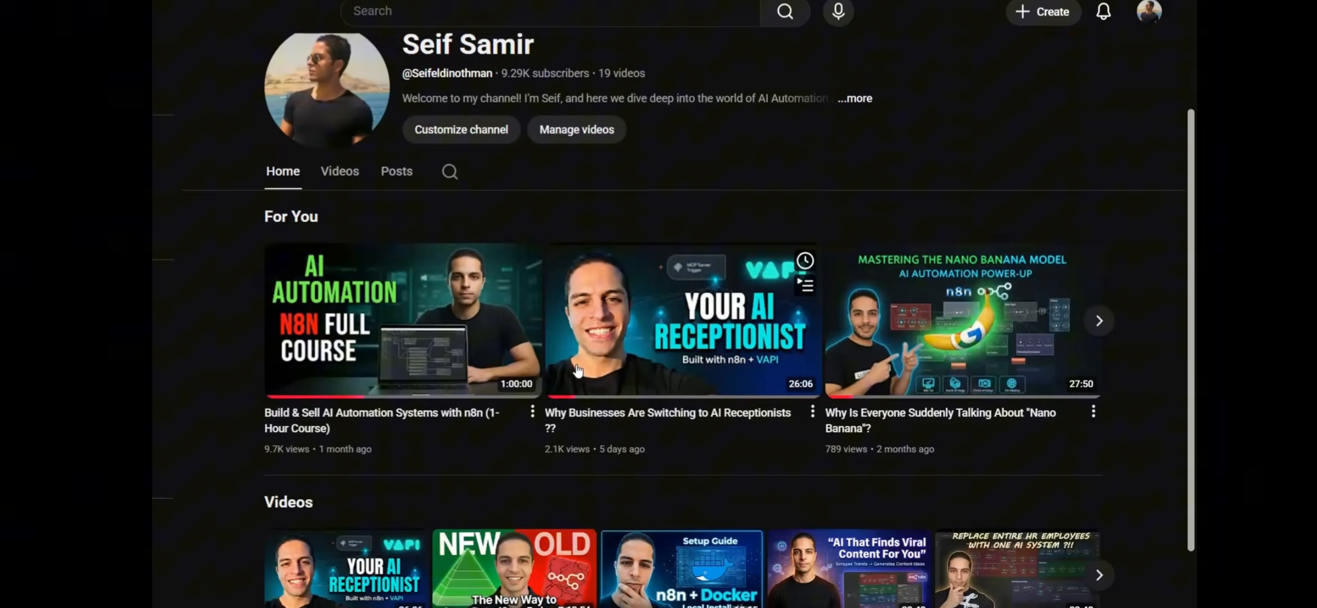
{"action": "scroll", "scroll_direction": "down", "scroll_amount": 3}
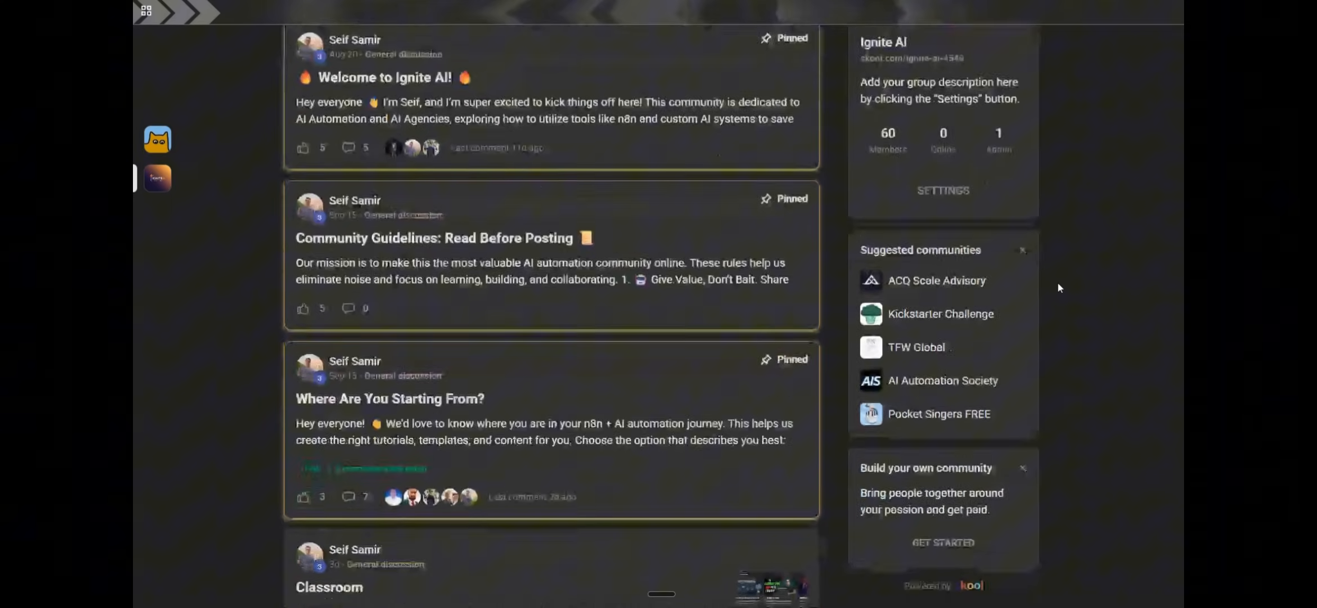
Step: Read the 'Talk to somebody for help' thread and return to the Ignite AI community feed
{"action": "scroll", "scroll_direction": "down", "scroll_amount": 3}
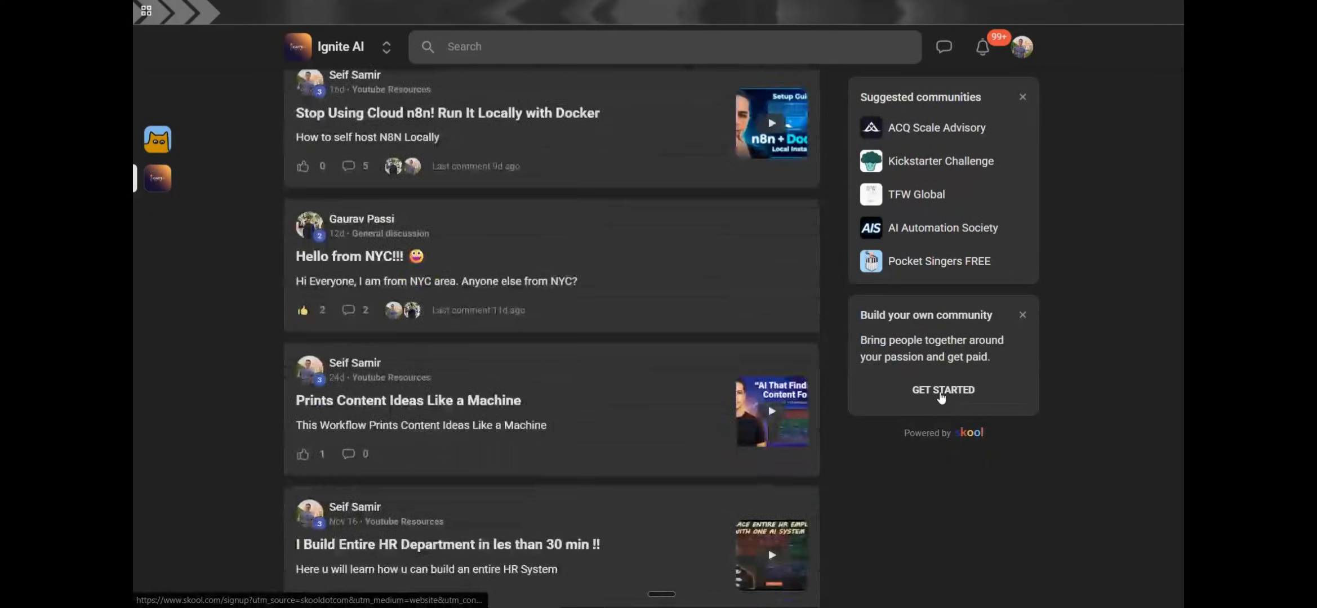
{"action": "scroll", "scroll_direction": "down", "scroll_amount": 3}
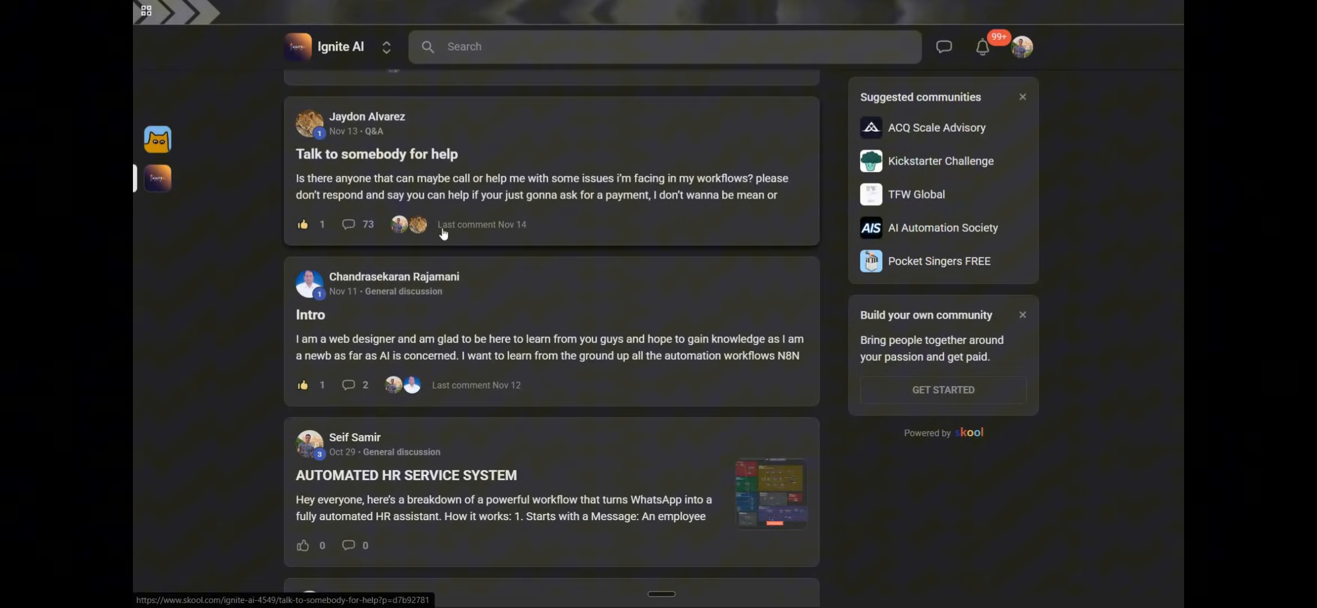
{"action": "left_click", "coordinate": [376, 153]}
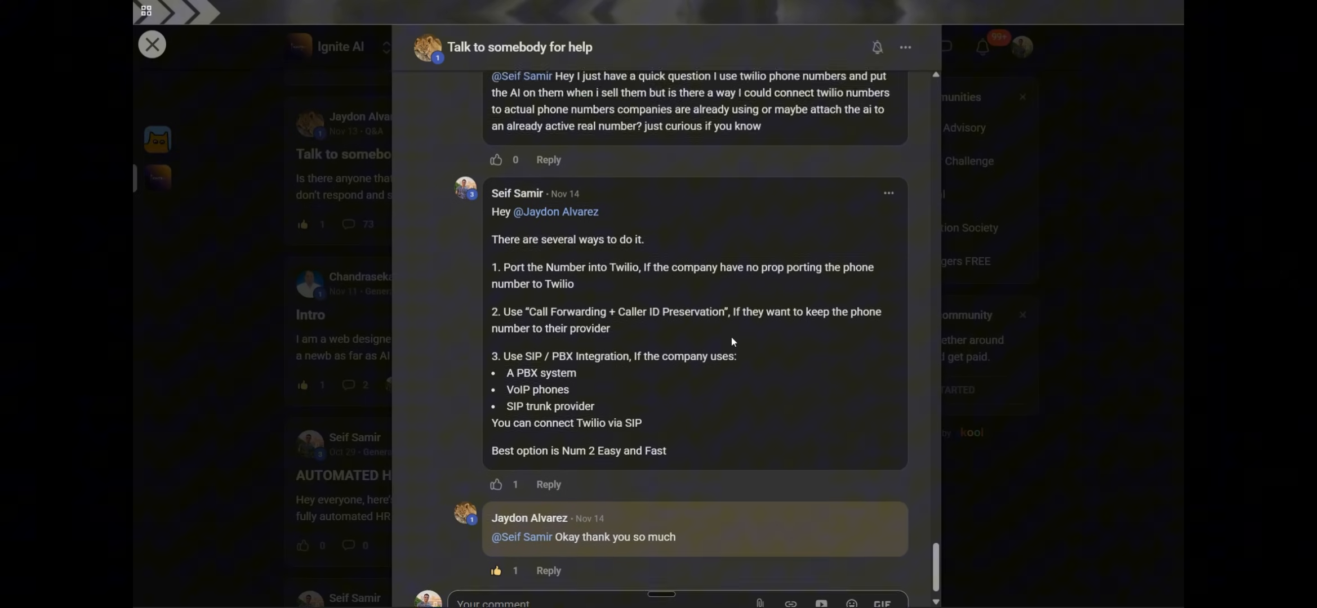
{"action": "left_click", "coordinate": [151, 45]}
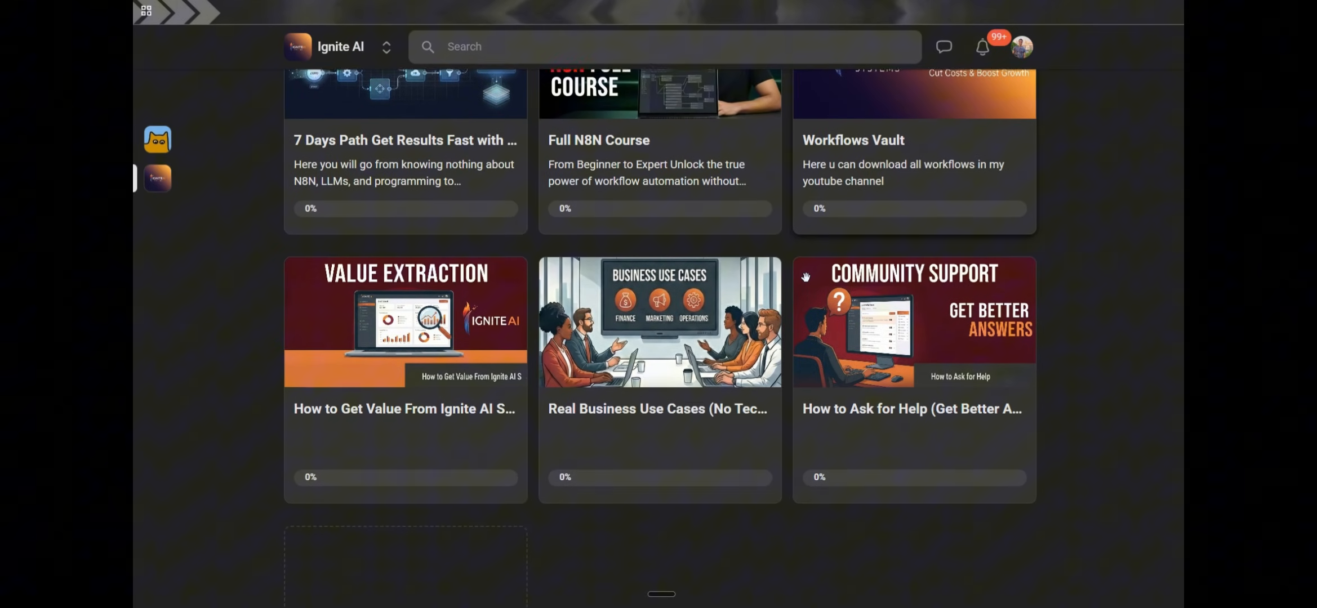
{"action": "scroll", "scroll_direction": "up", "scroll_amount": 3}
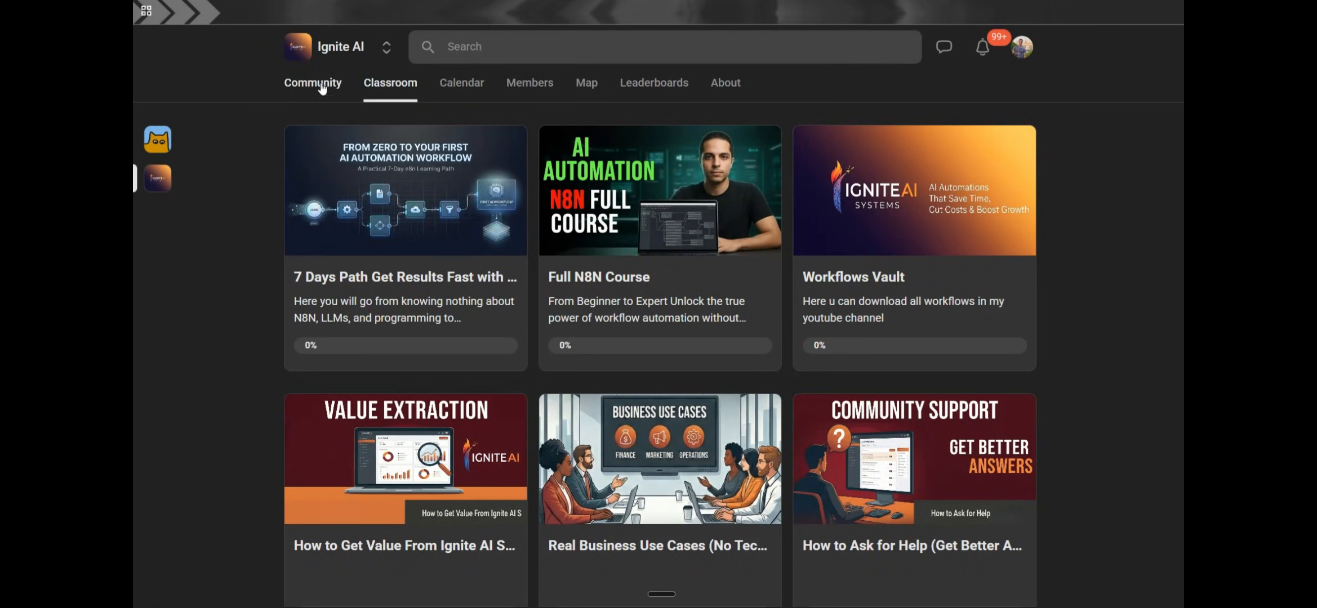
{"action": "left_click", "coordinate": [312, 82]}
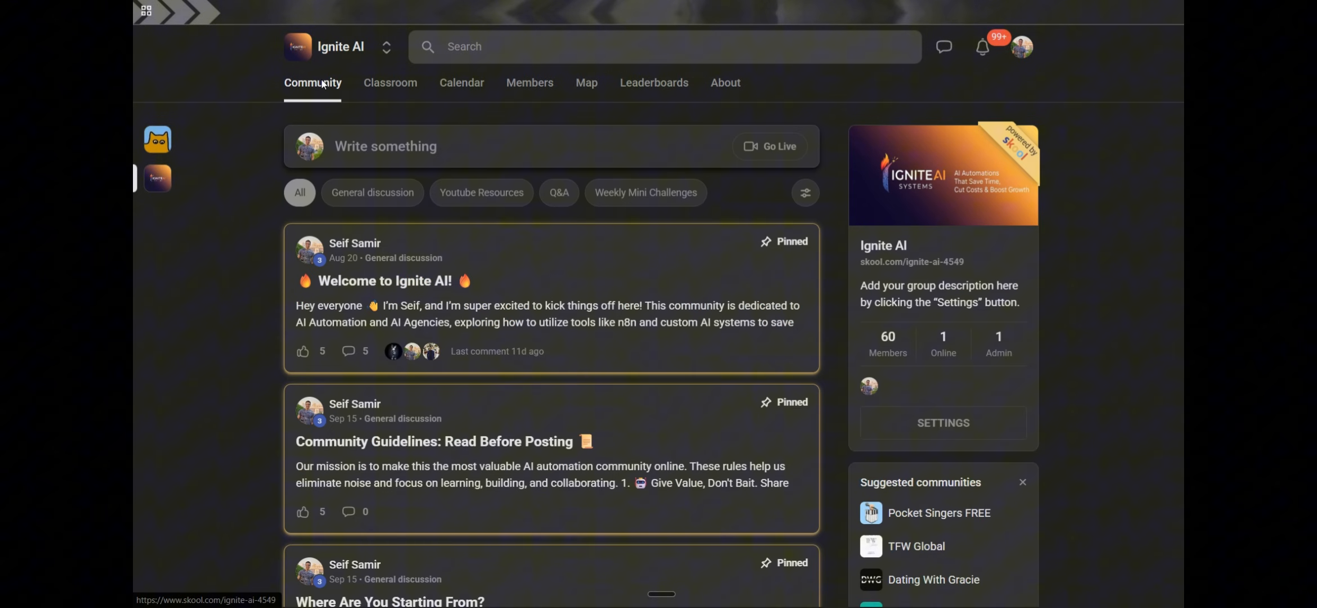